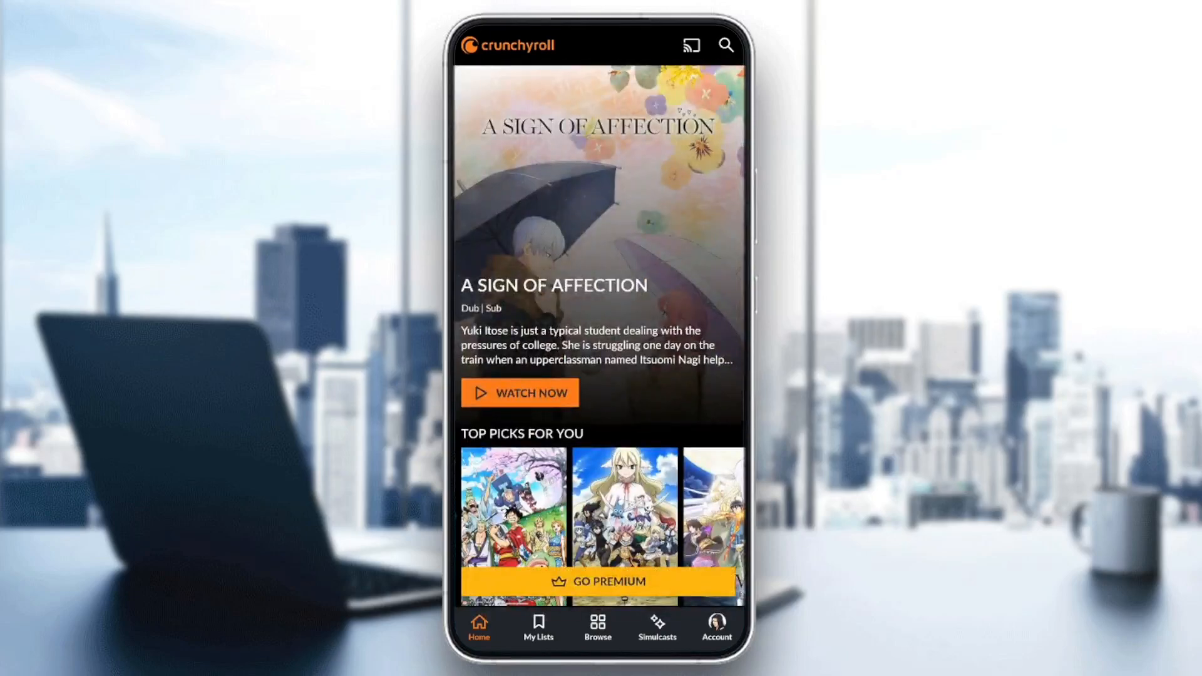
# Step: Visit My Lists and view its Watchlist, Crunchylists, History and Offline sections in turn
pyautogui.click(538, 630)
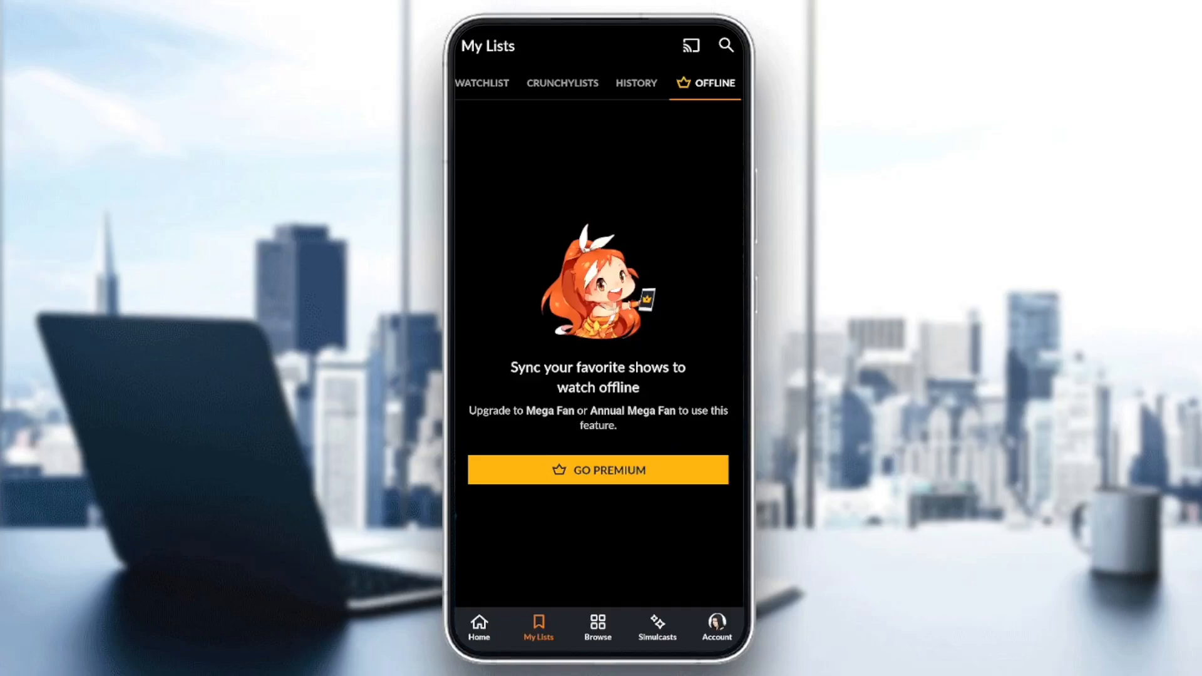
pyautogui.click(483, 83)
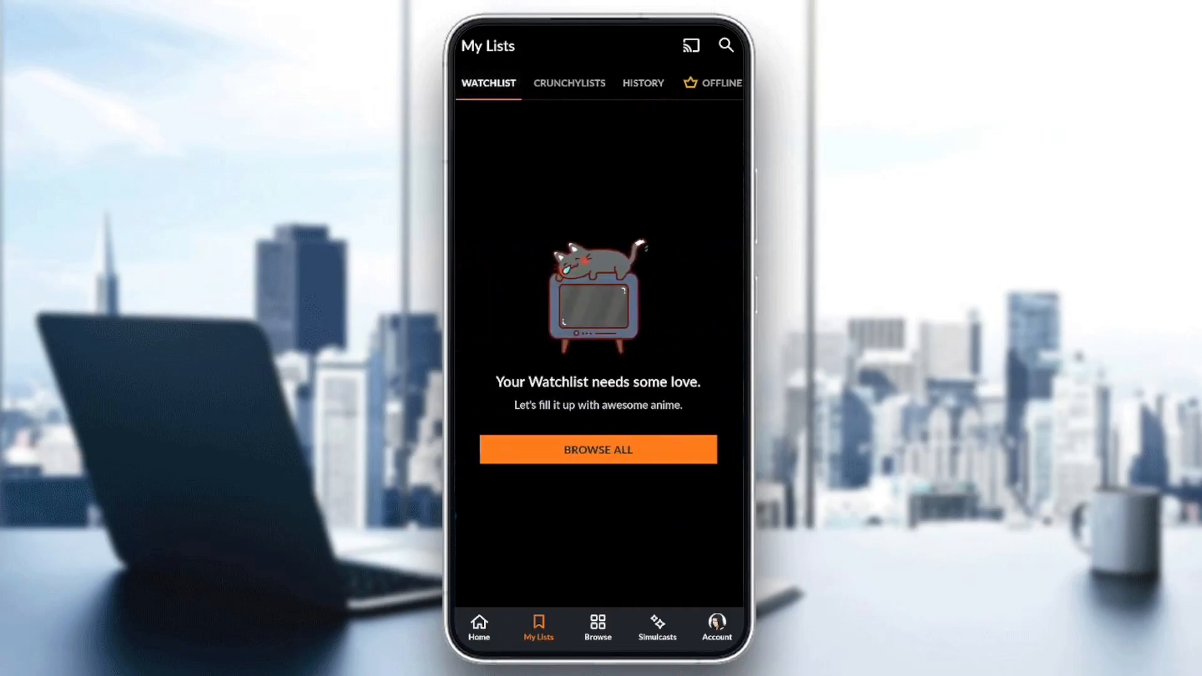
pyautogui.click(569, 83)
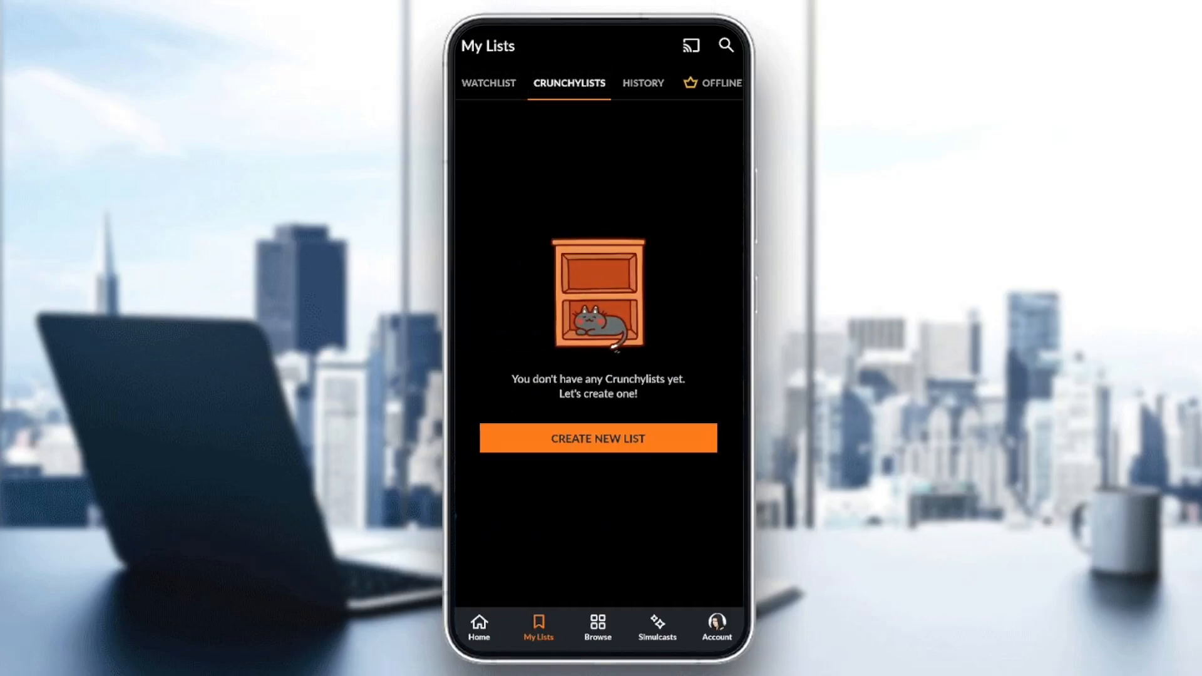
pyautogui.click(643, 82)
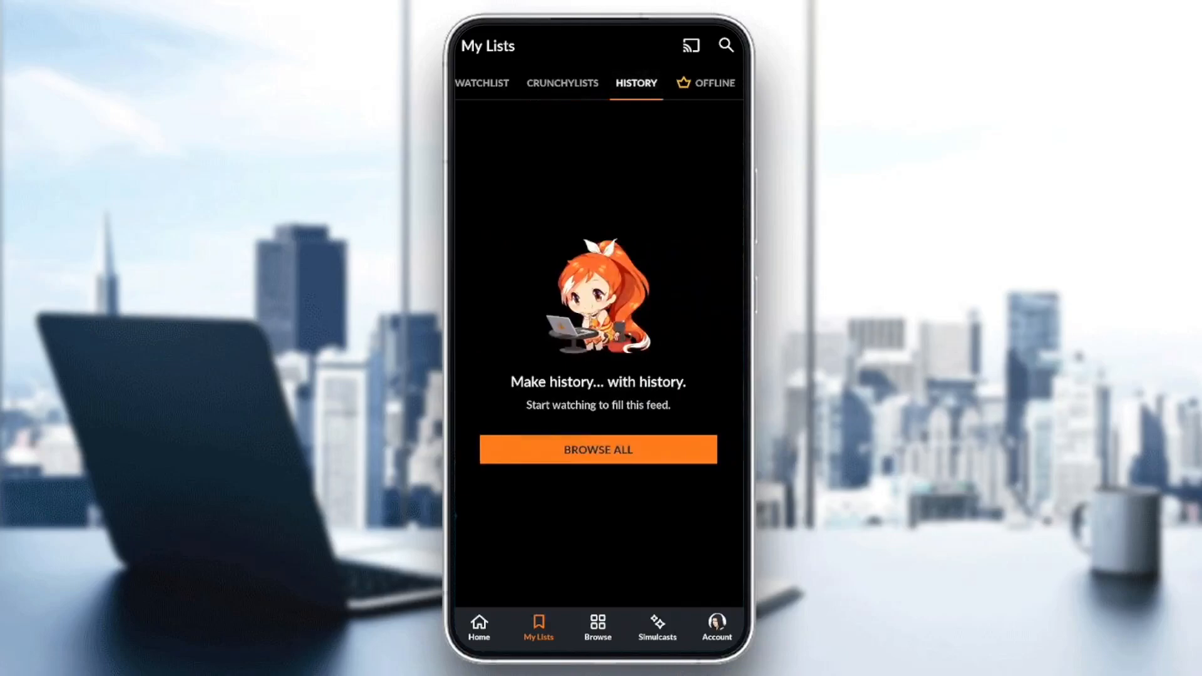
pyautogui.click(714, 83)
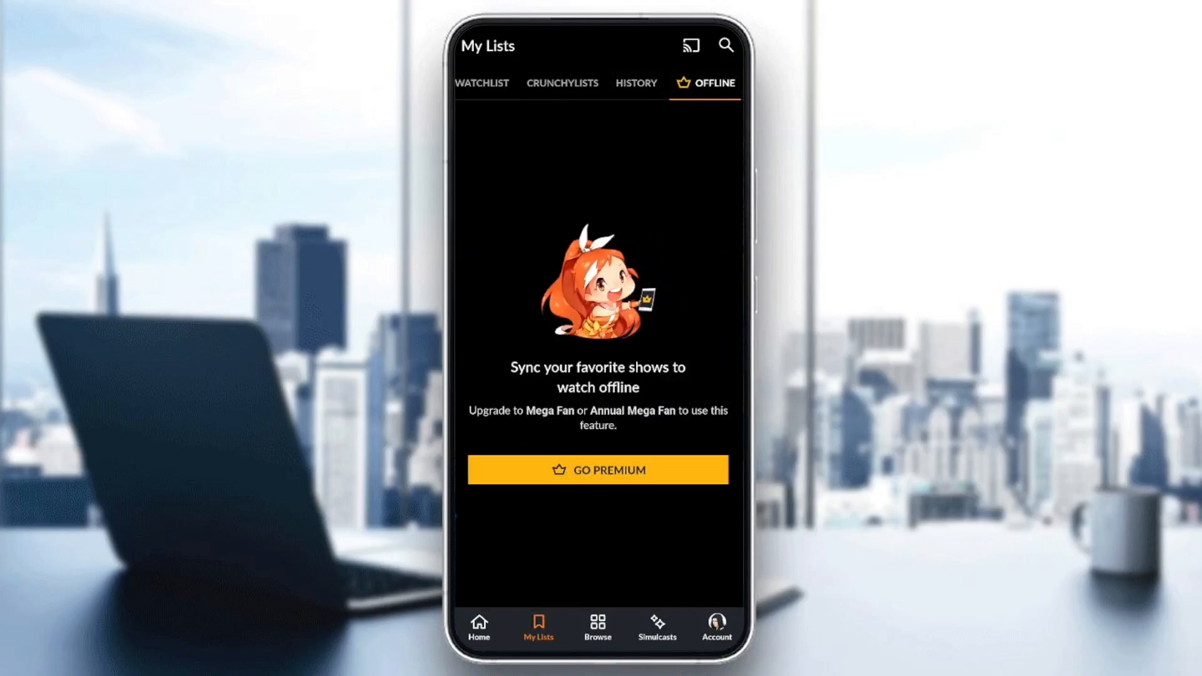
# Step: Browse the full anime catalogue, then view the Winter 2024 Simulcast Season lineup
pyautogui.click(597, 628)
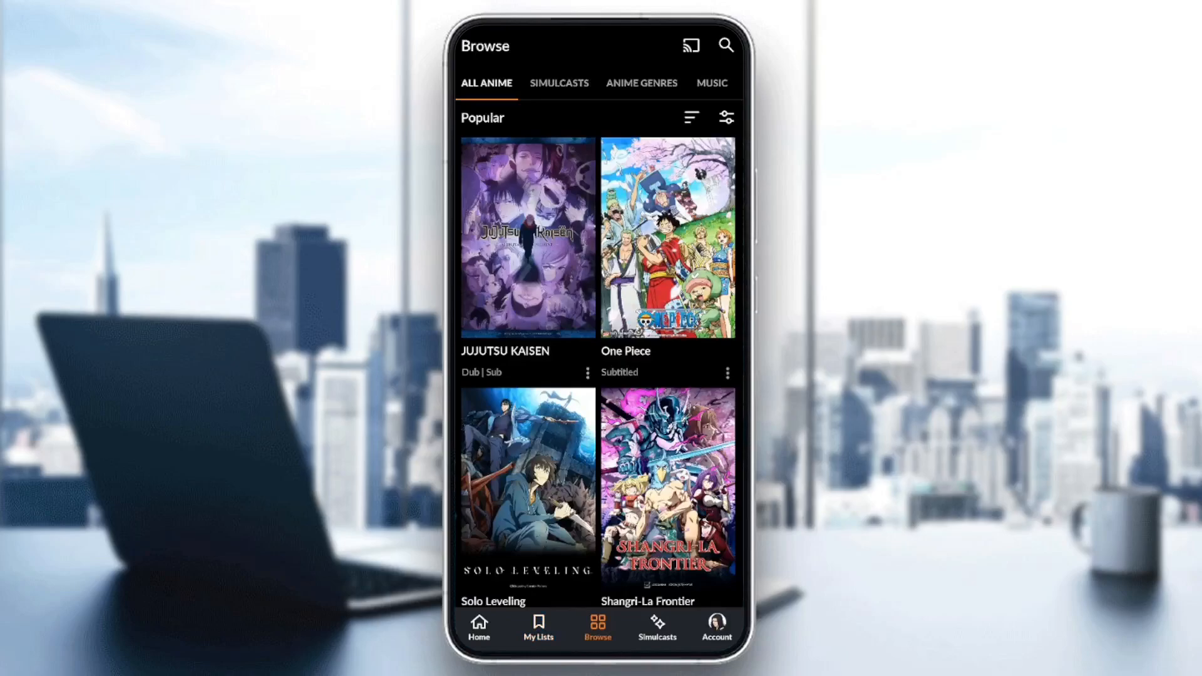
pyautogui.scroll(-3)
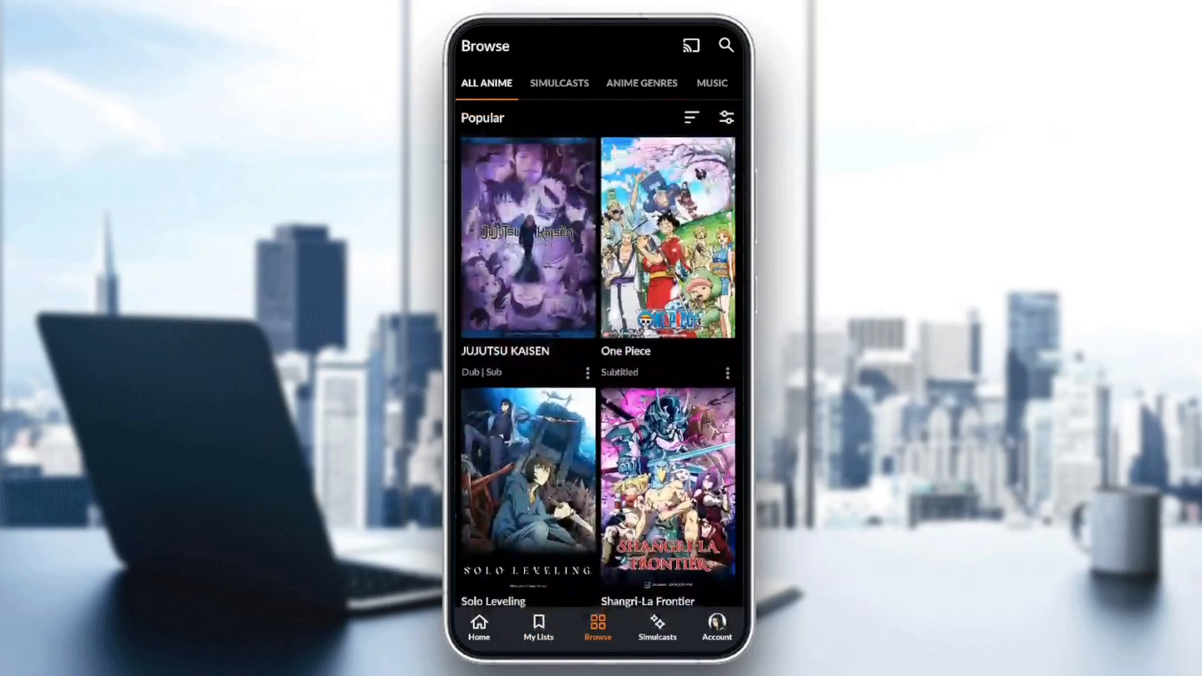
pyautogui.click(655, 640)
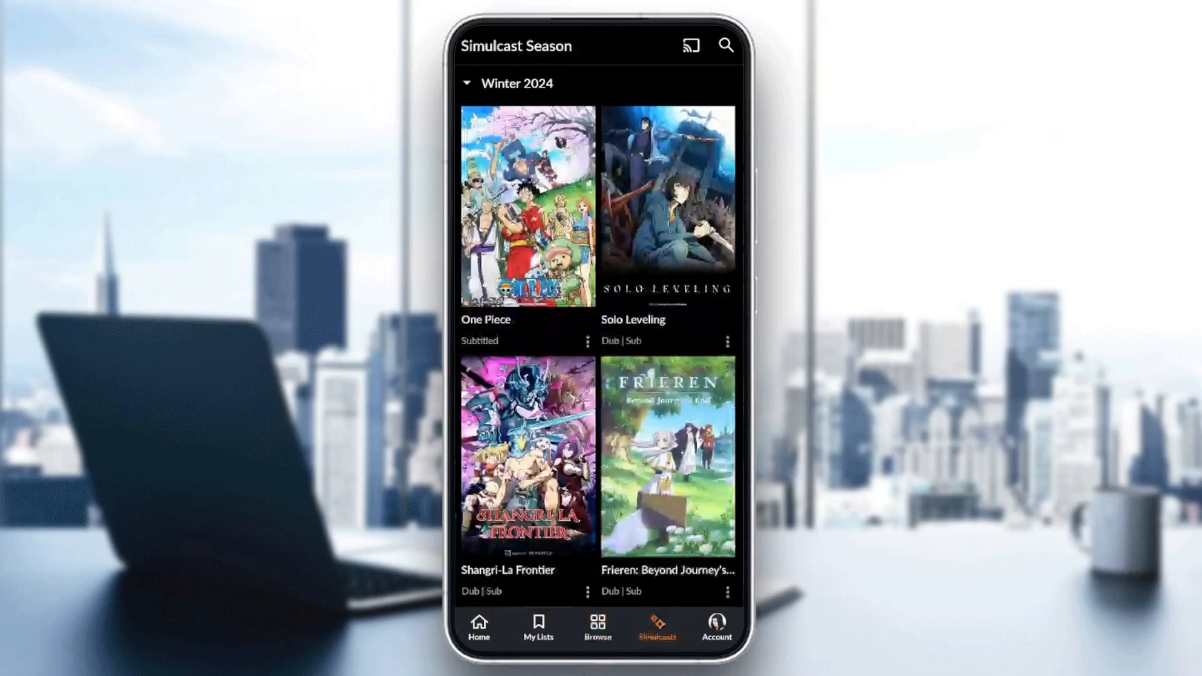
# Step: Review the free Membership Plan details twice from My Account, then go to Redeem Promo Code
pyautogui.click(718, 627)
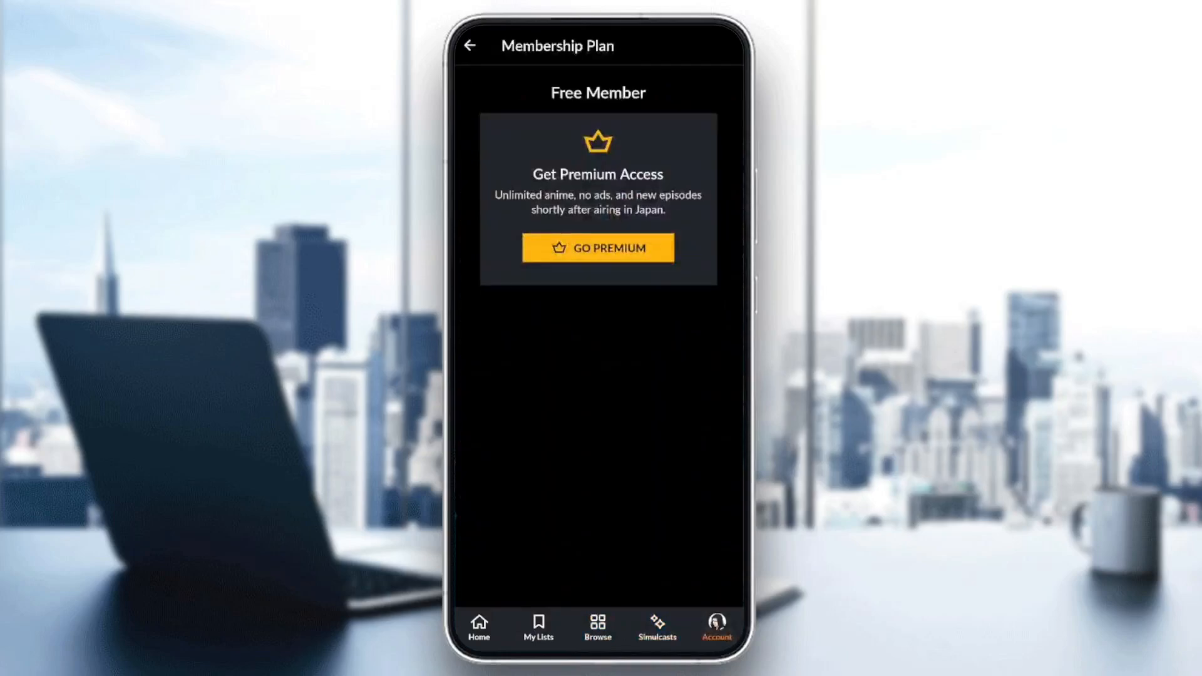
pyautogui.click(470, 45)
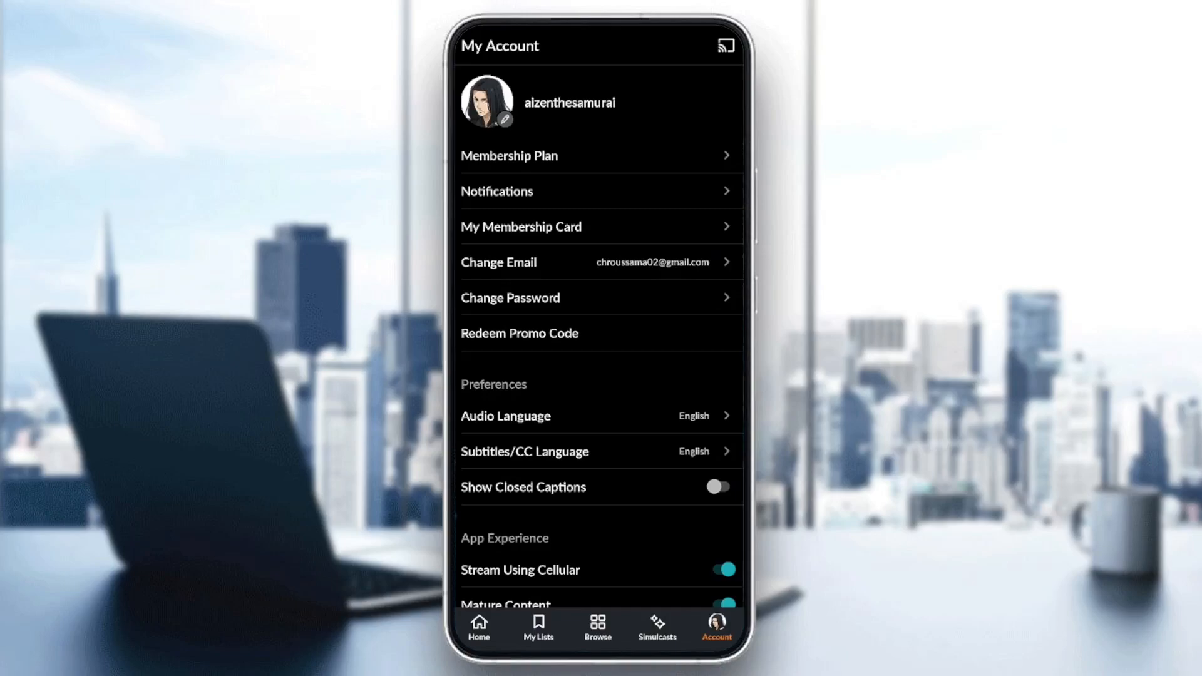
pyautogui.click(510, 155)
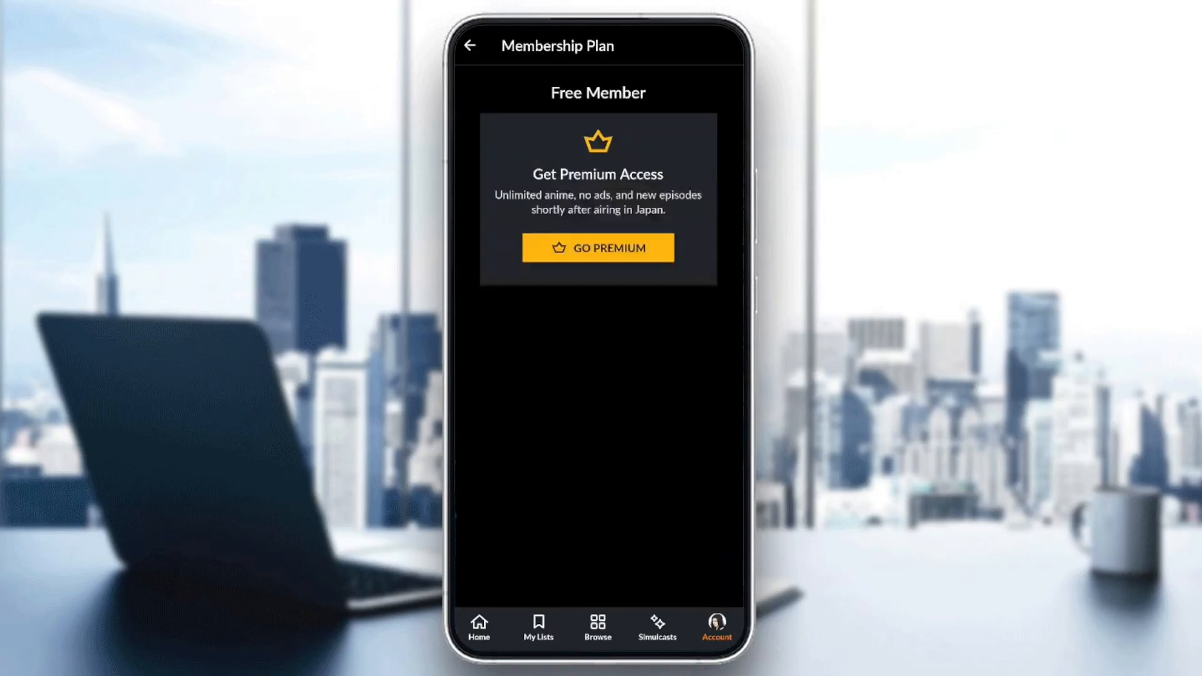
pyautogui.click(470, 46)
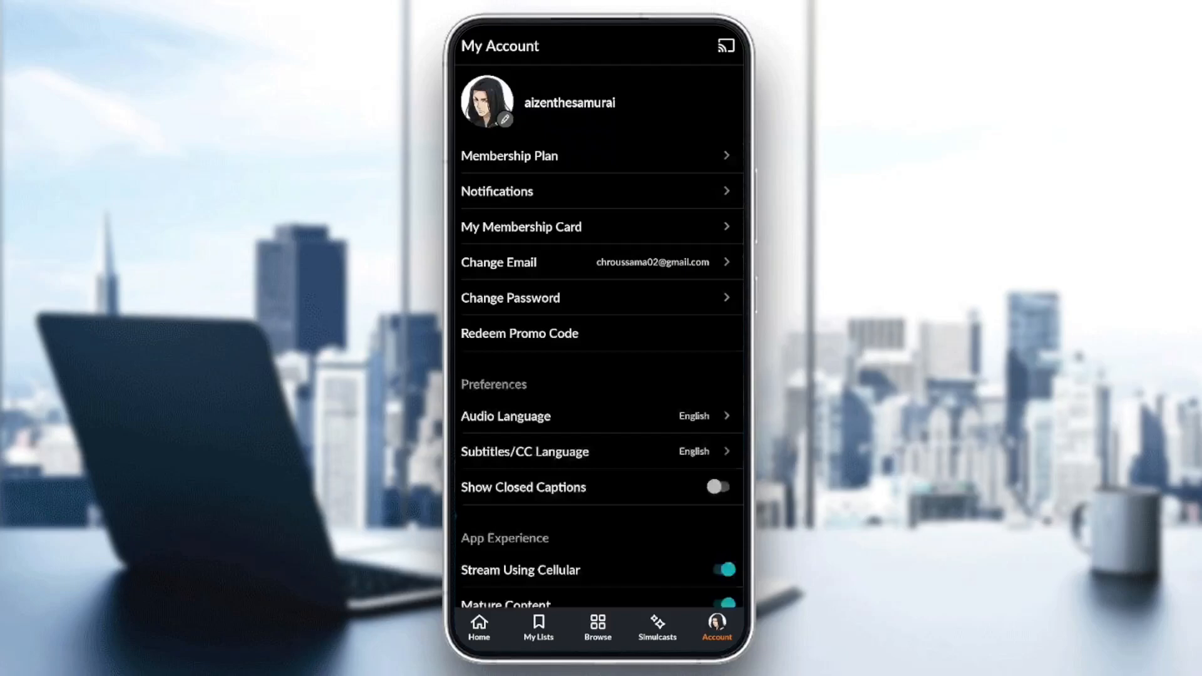
pyautogui.click(520, 334)
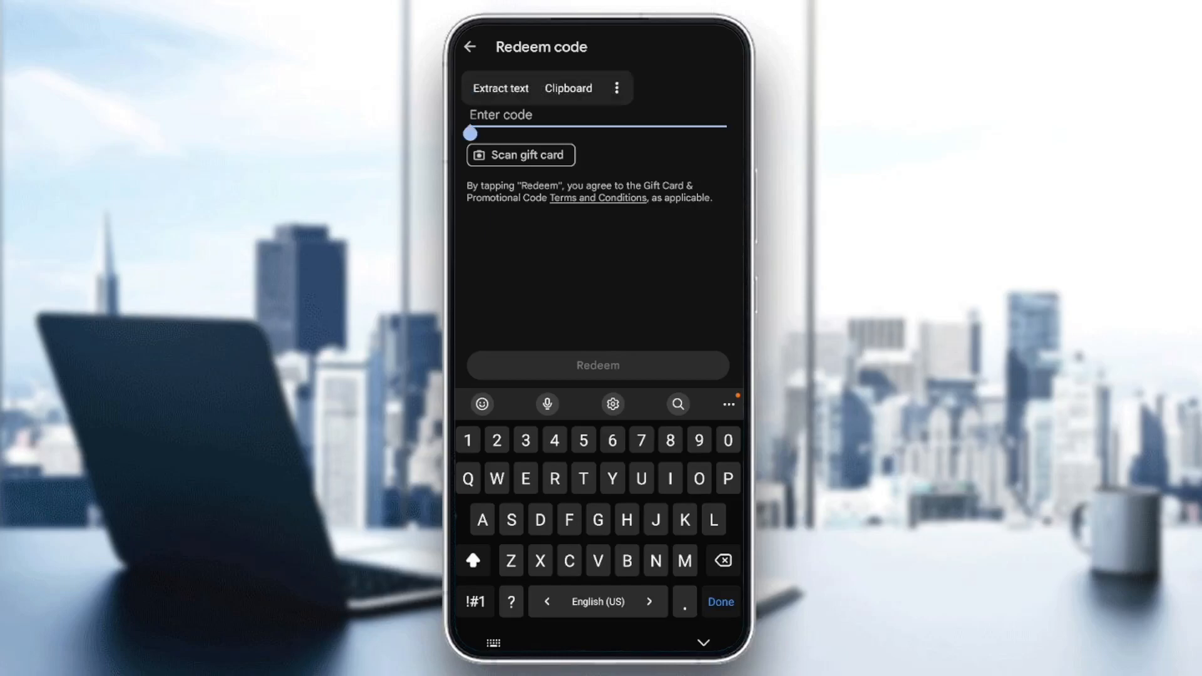
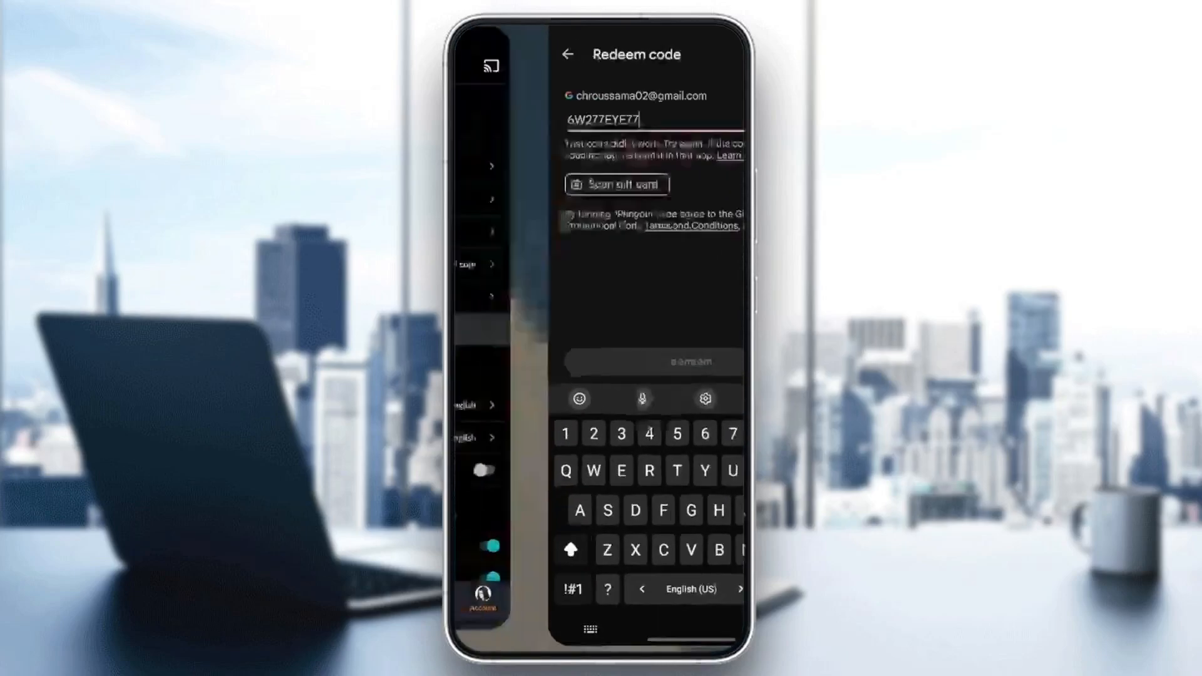
# Step: Enter promo code 'ISBDBBD277', see it rejected as invalid, and return to My Account
pyautogui.click(567, 55)
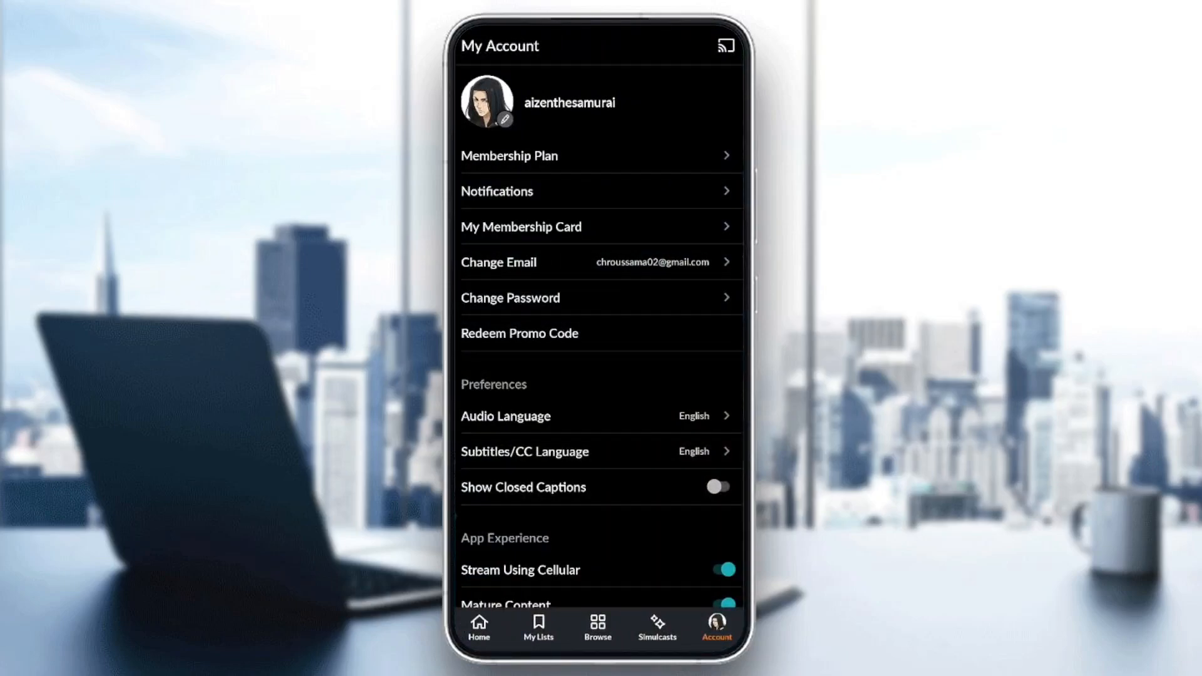